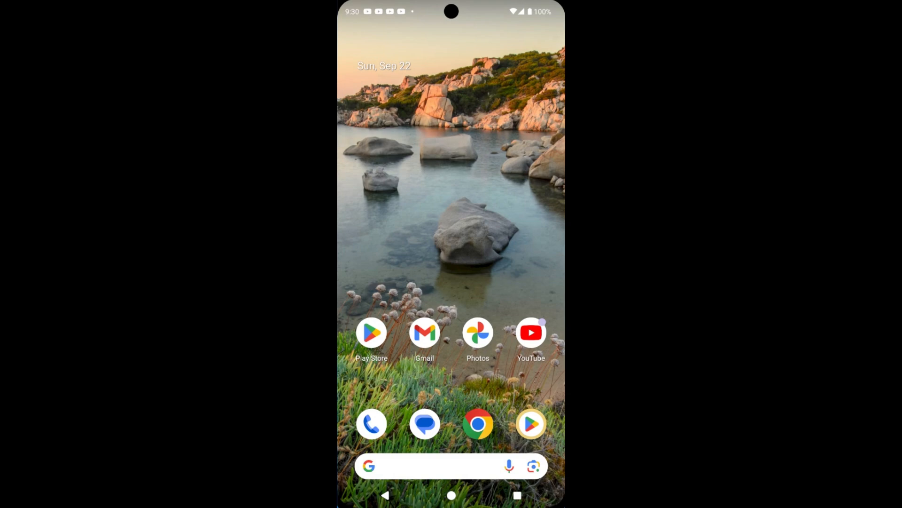
Step: Launch Play Store and reach the Free up space list via Manage apps & device
click(372, 332)
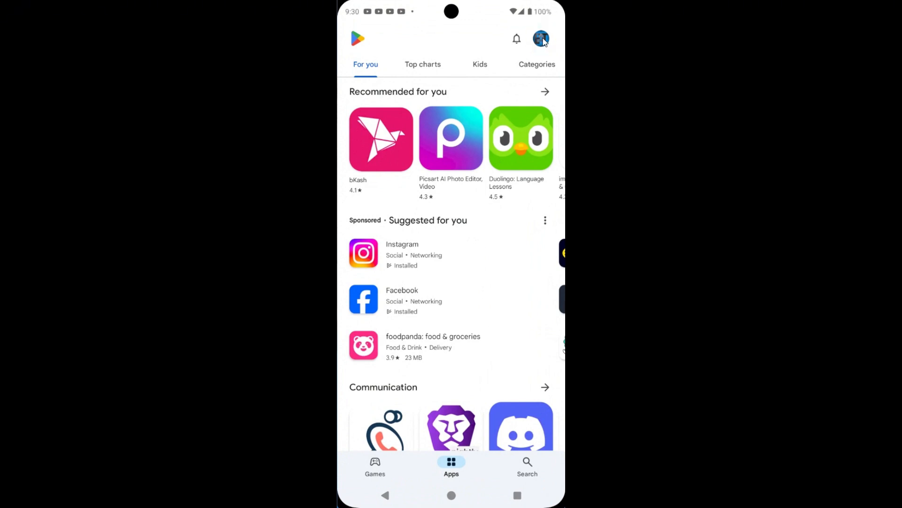
click(541, 39)
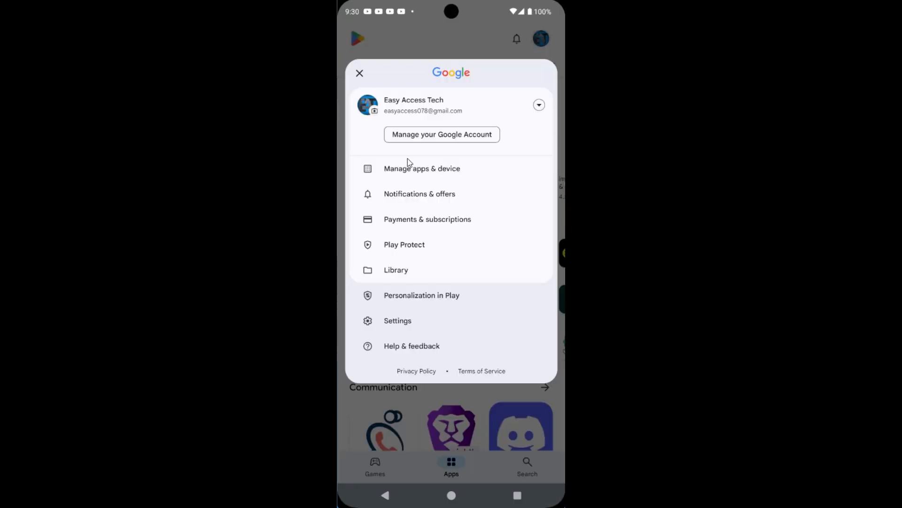
click(422, 168)
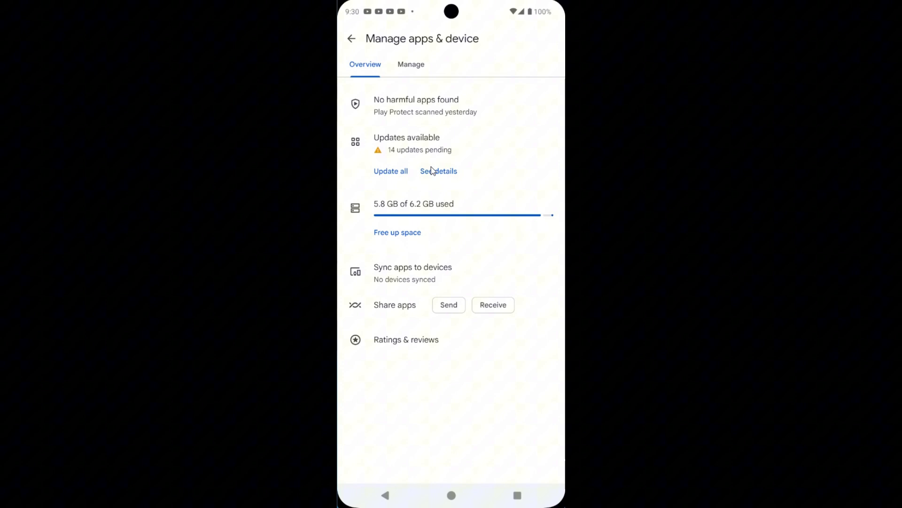
mouse_move(441, 218)
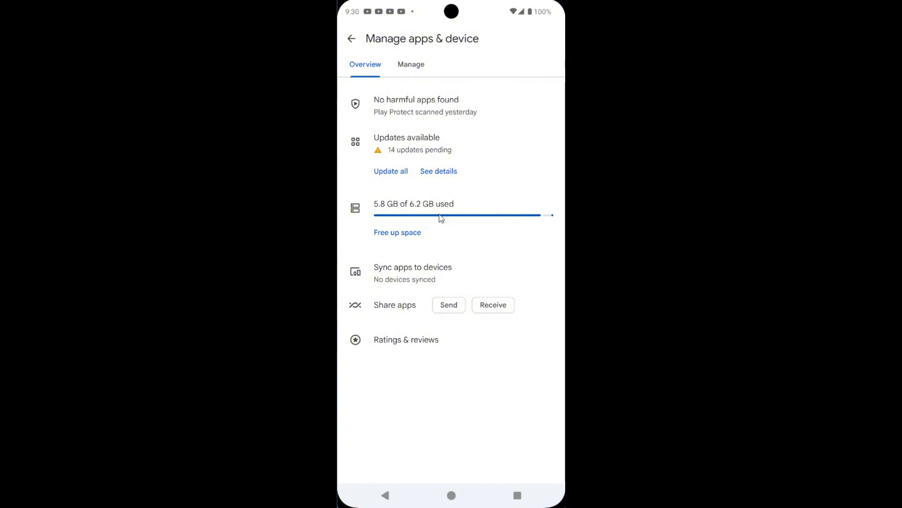
click(398, 233)
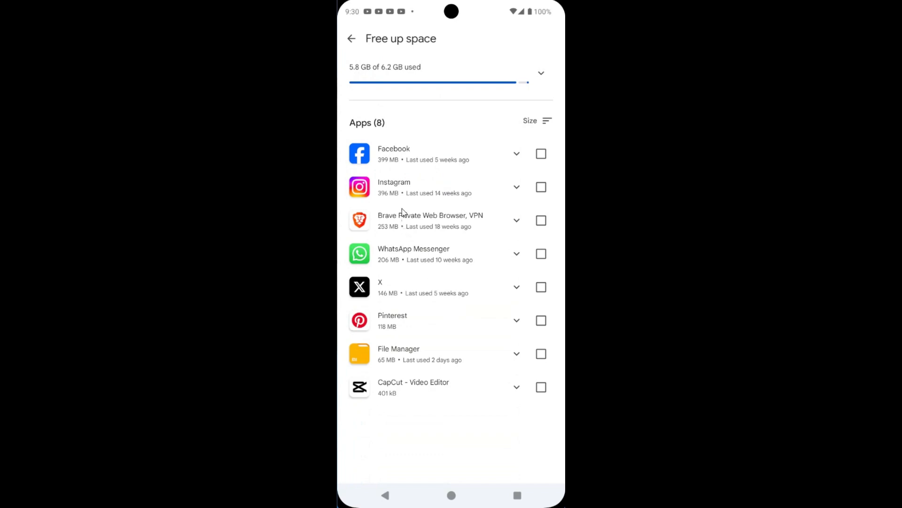
mouse_move(395, 143)
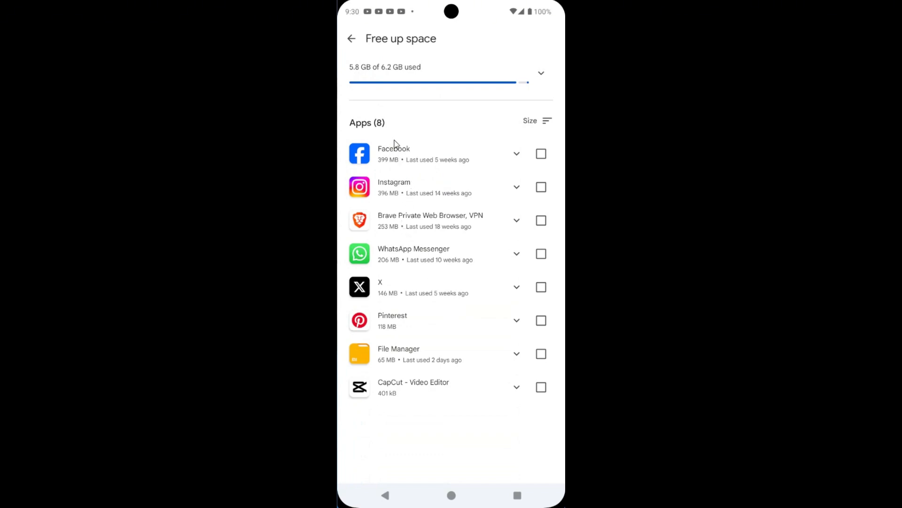
mouse_move(472, 170)
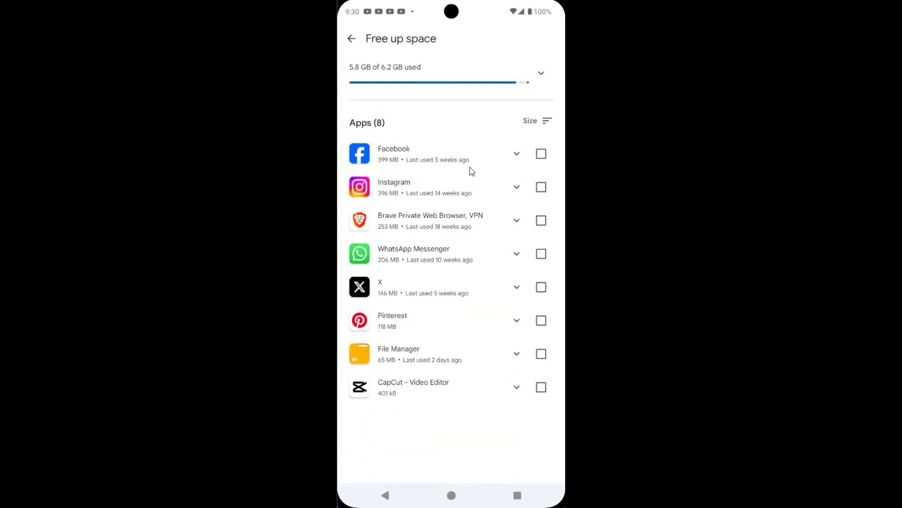
Step: Mark Facebook (399 MB) for removal in the Free up space list
click(541, 153)
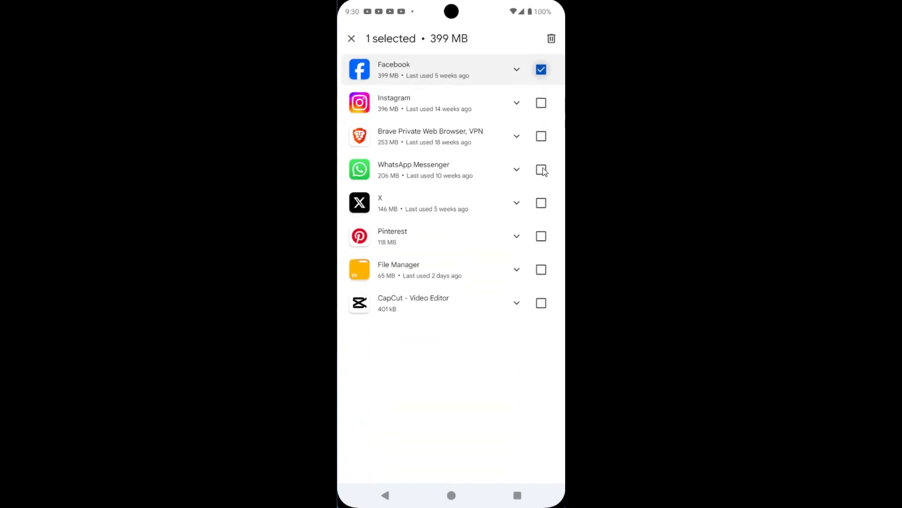
Step: Swap the selection from Facebook to Brave, X and CapCut
click(352, 38)
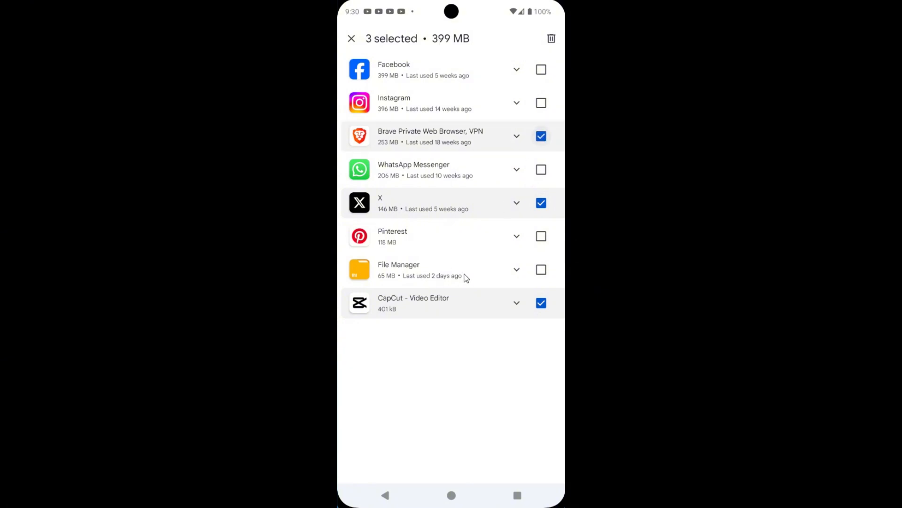
mouse_move(550, 39)
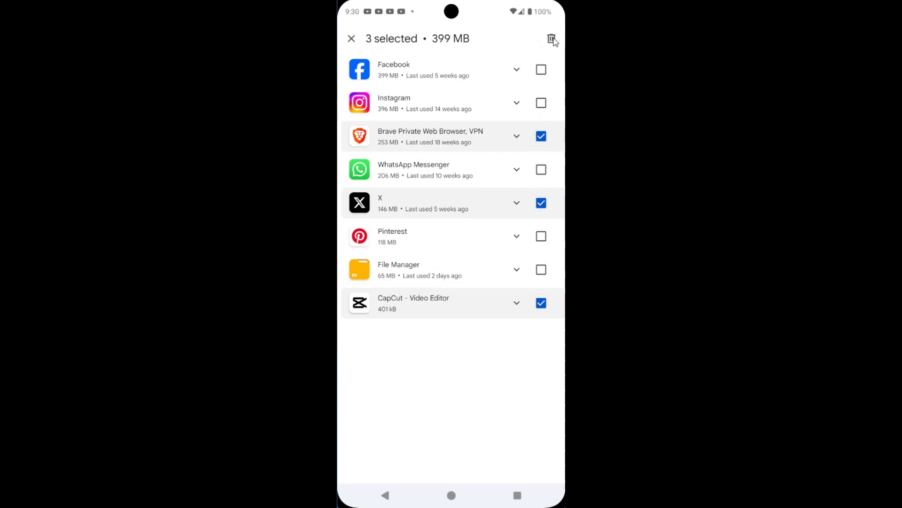
Step: Uninstall Brave, X and CapCut, bringing storage used down to 5.4 GB
click(550, 39)
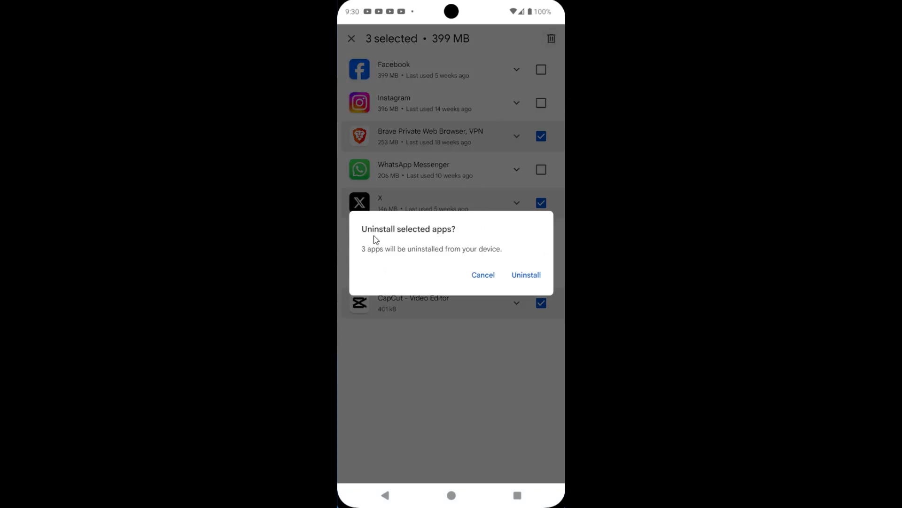
mouse_move(412, 233)
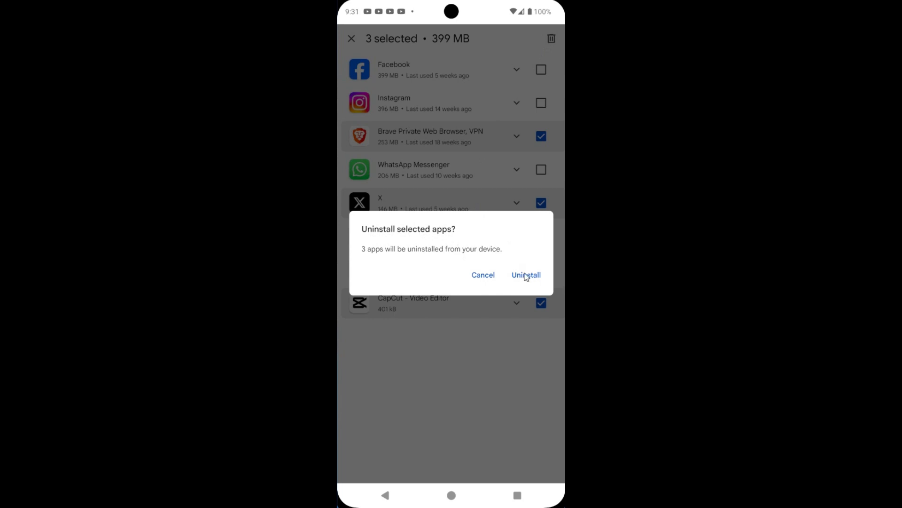
click(526, 275)
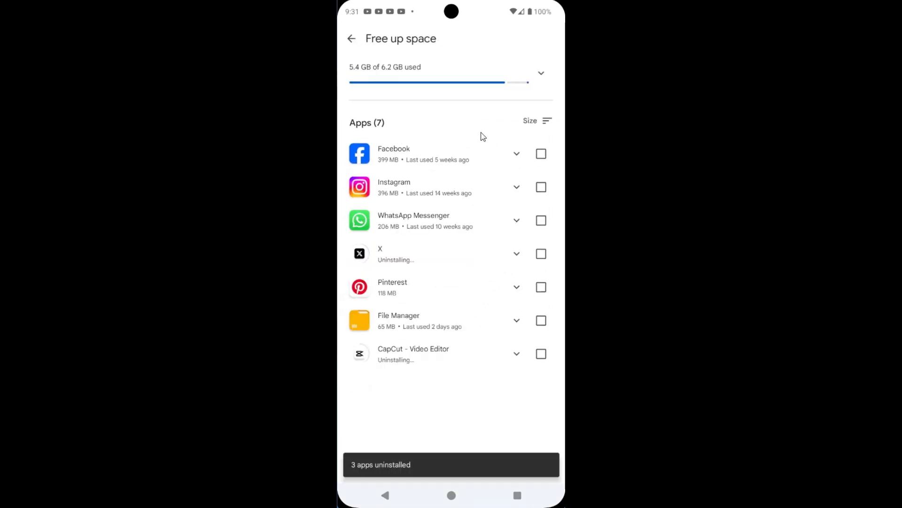